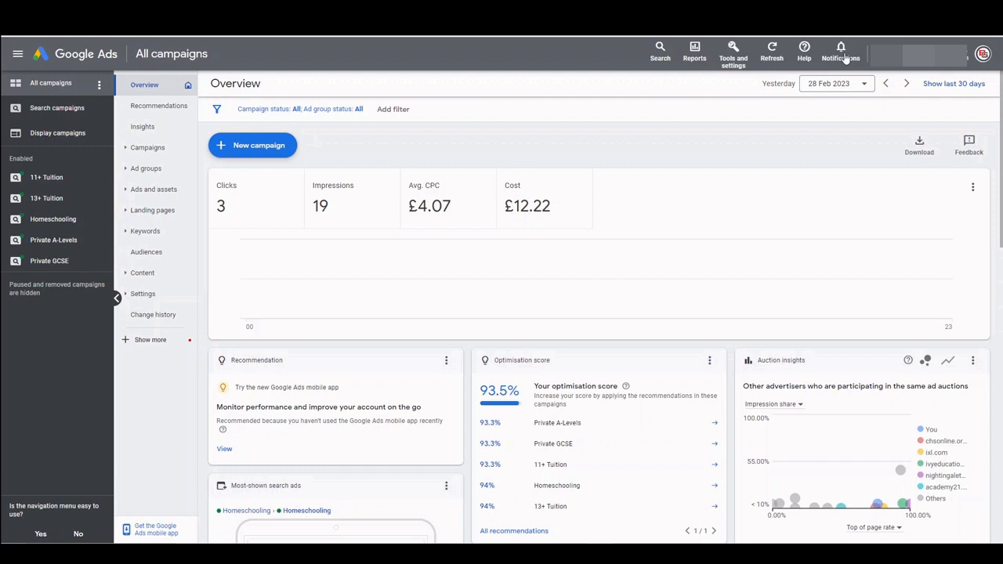
# - Navigate via Ads and assets to the Assets list and highlight the 'Automatically created' source
pyautogui.click(154, 188)
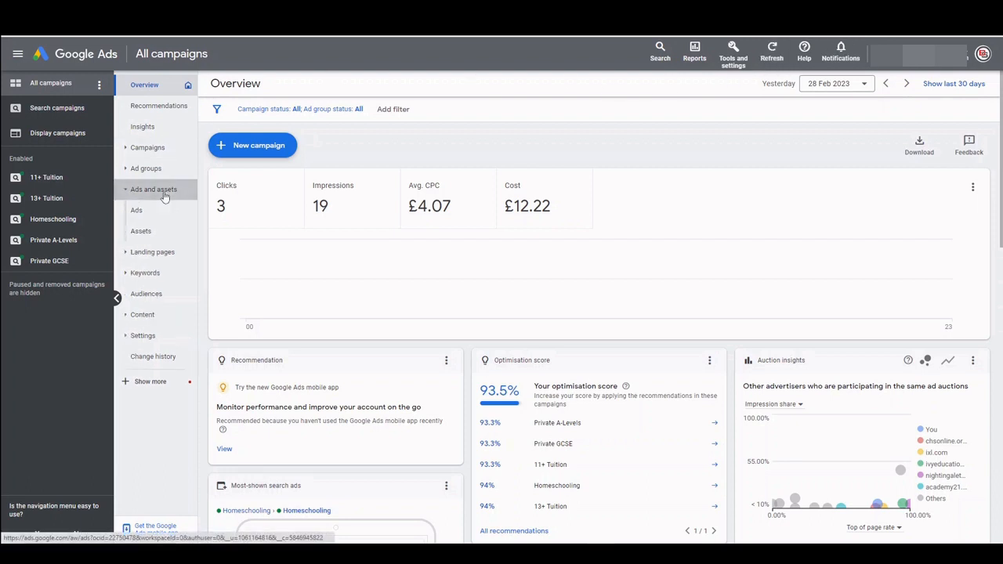
pyautogui.click(136, 210)
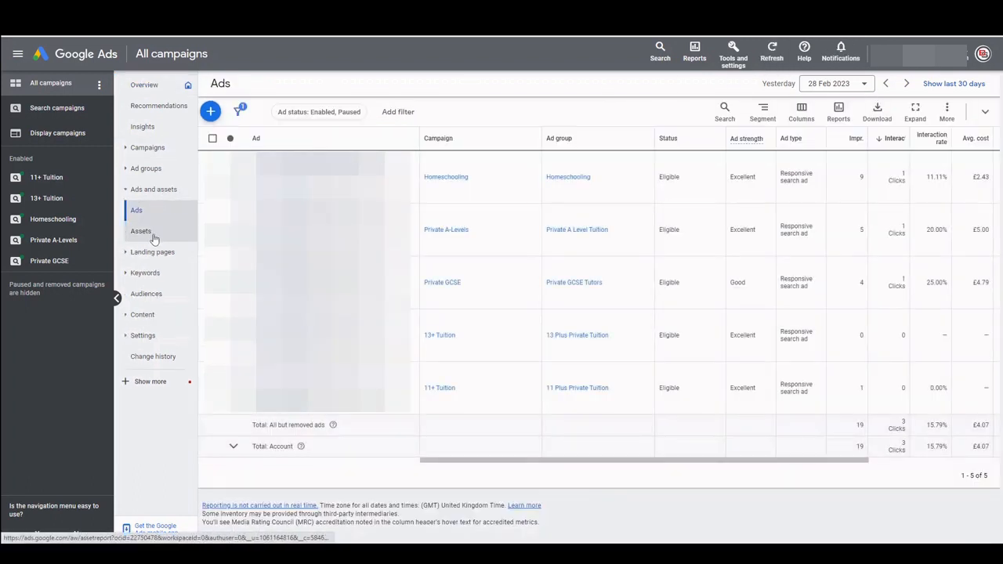
pyautogui.click(141, 231)
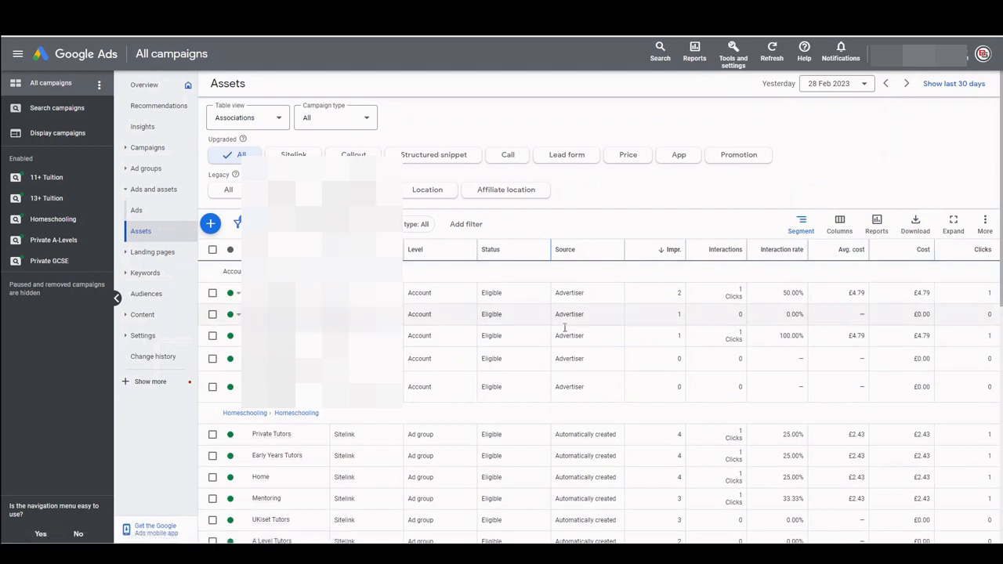
pyautogui.doubleClick(587, 434)
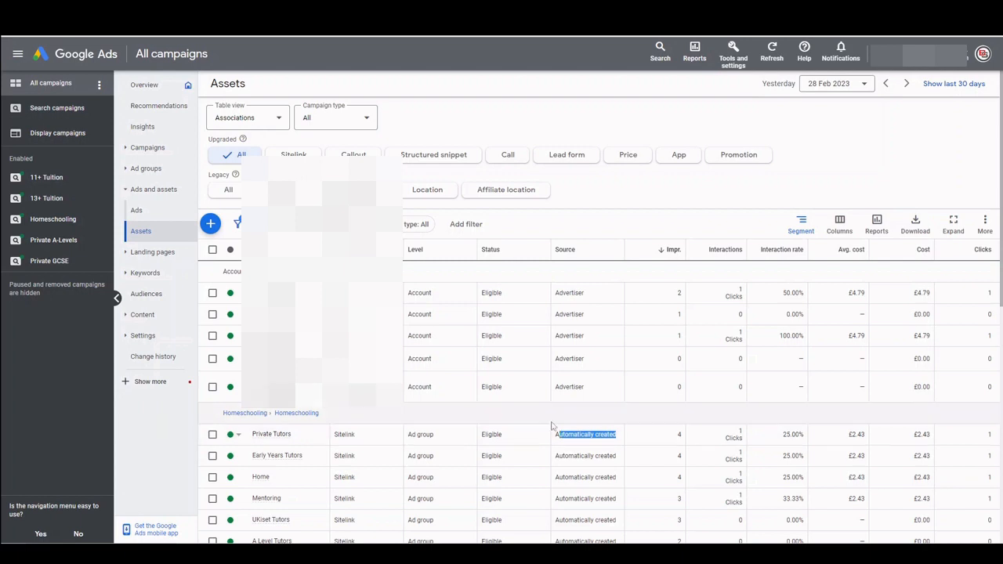
# - Keep the Associations table view and go to Account-level automated assets from the More menu
pyautogui.click(248, 117)
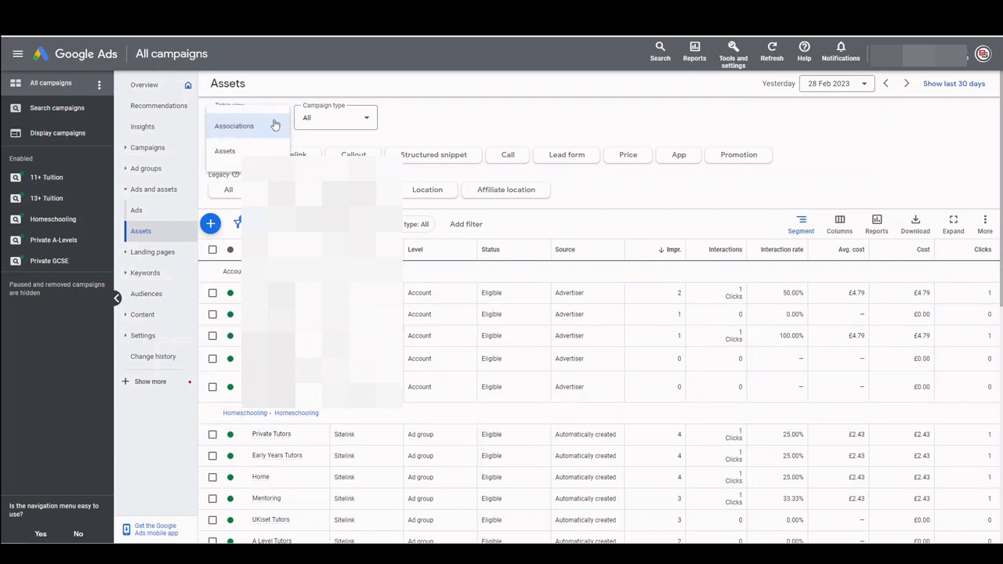
pyautogui.click(233, 125)
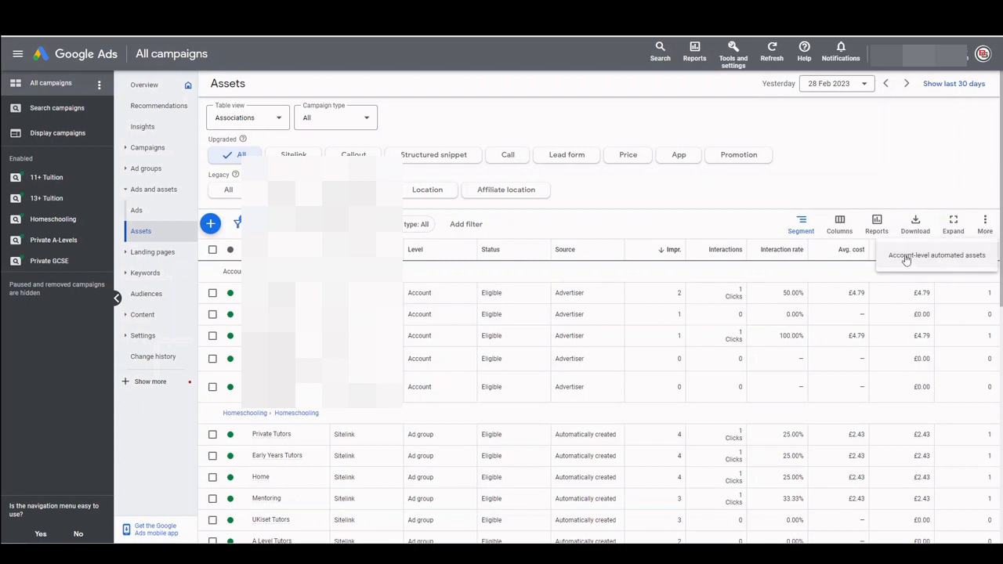
pyautogui.click(937, 254)
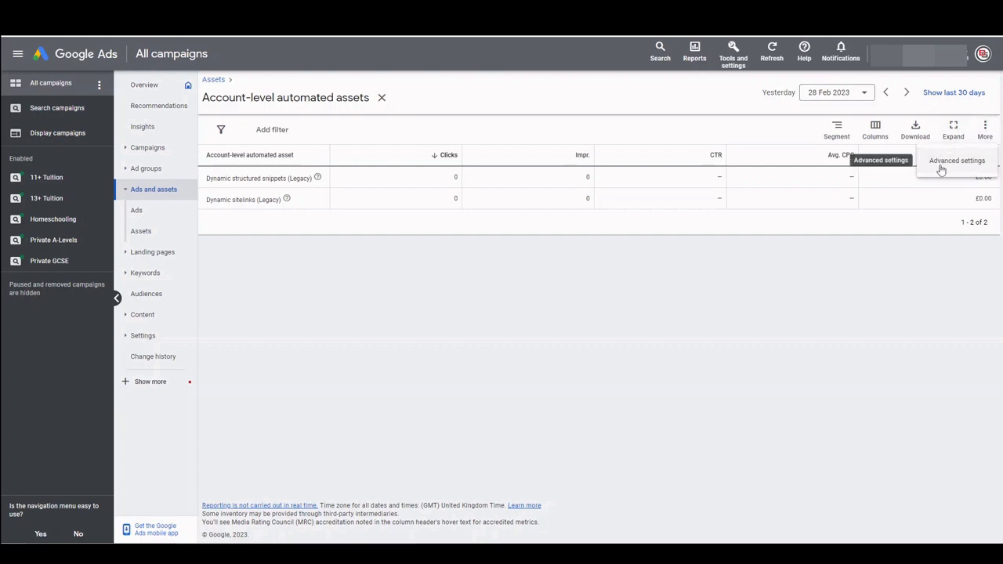
# - Reach the automated assets Advanced settings listing each asset type as on or off
pyautogui.click(956, 160)
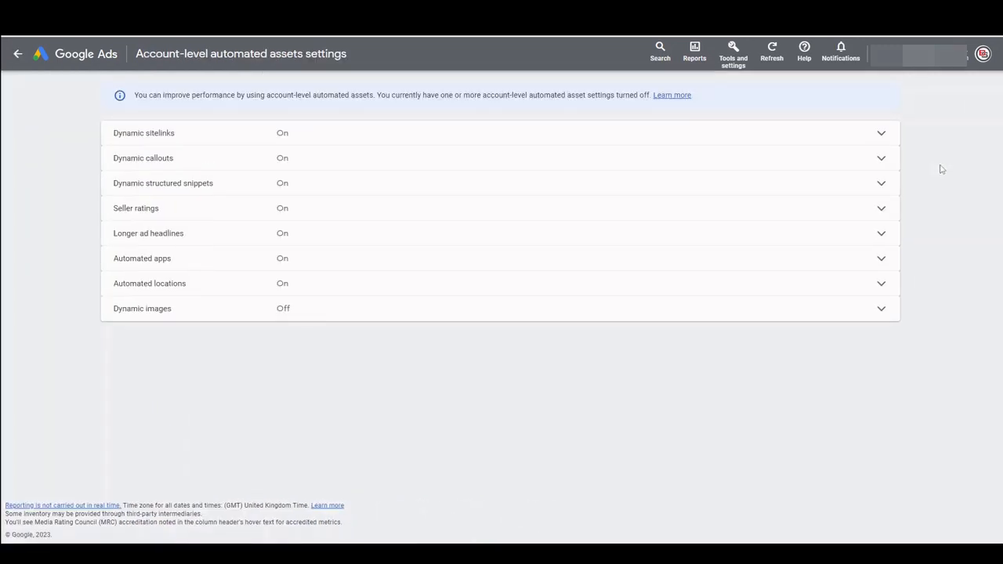
pyautogui.moveTo(342, 363)
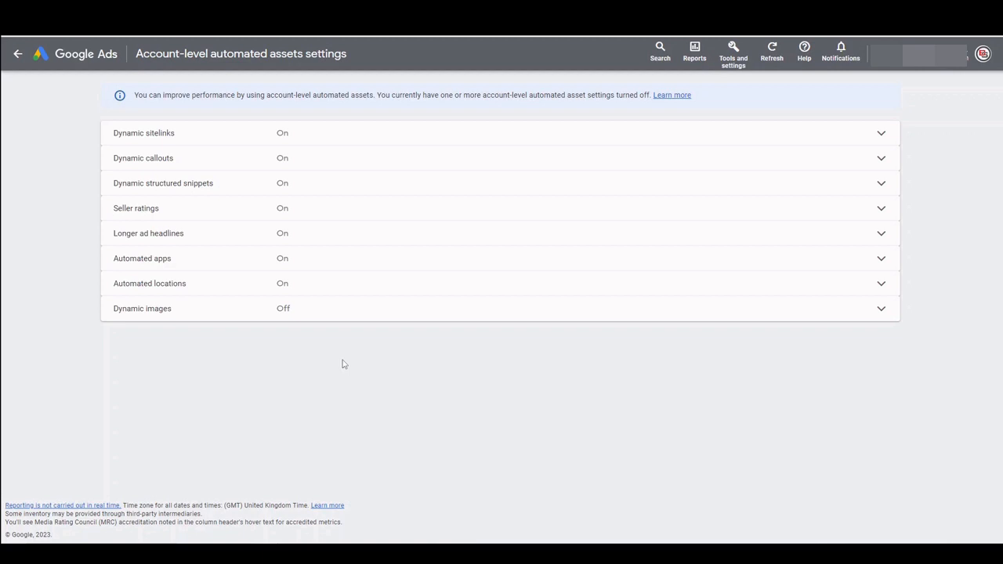
# - Turn Dynamic sitelinks Off with reason 'You discovered low-quality content' and save
pyautogui.click(145, 132)
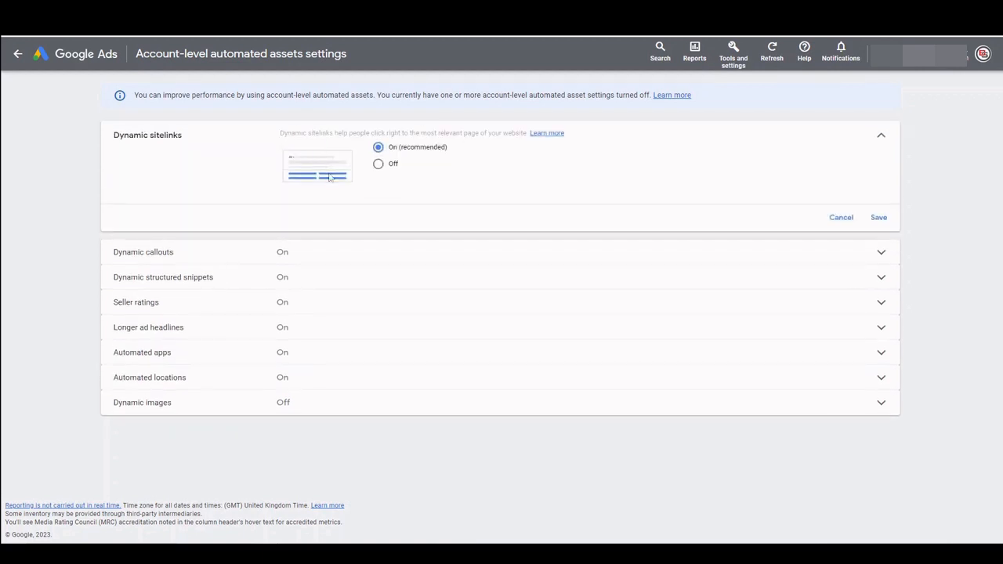
pyautogui.click(380, 165)
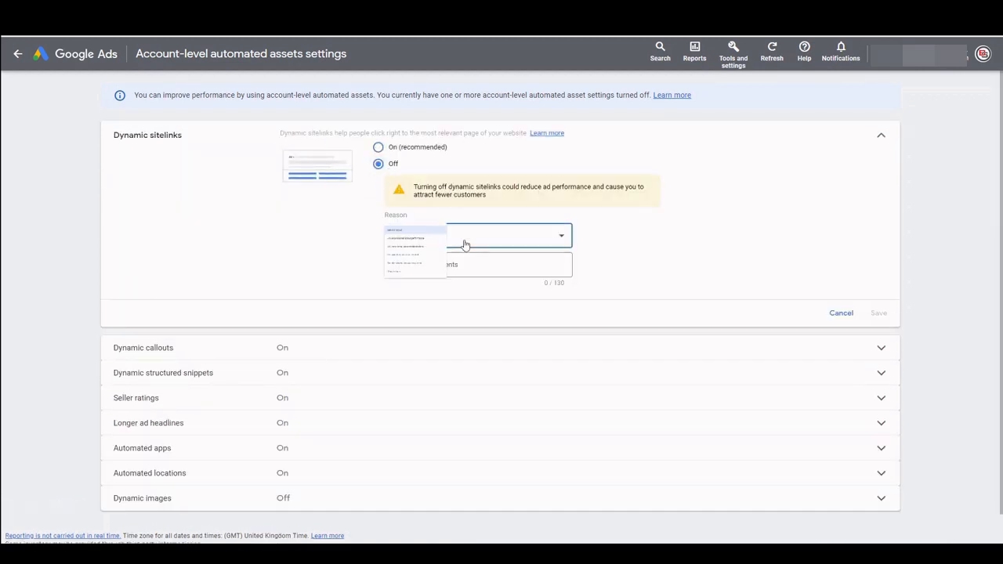
pyautogui.click(478, 236)
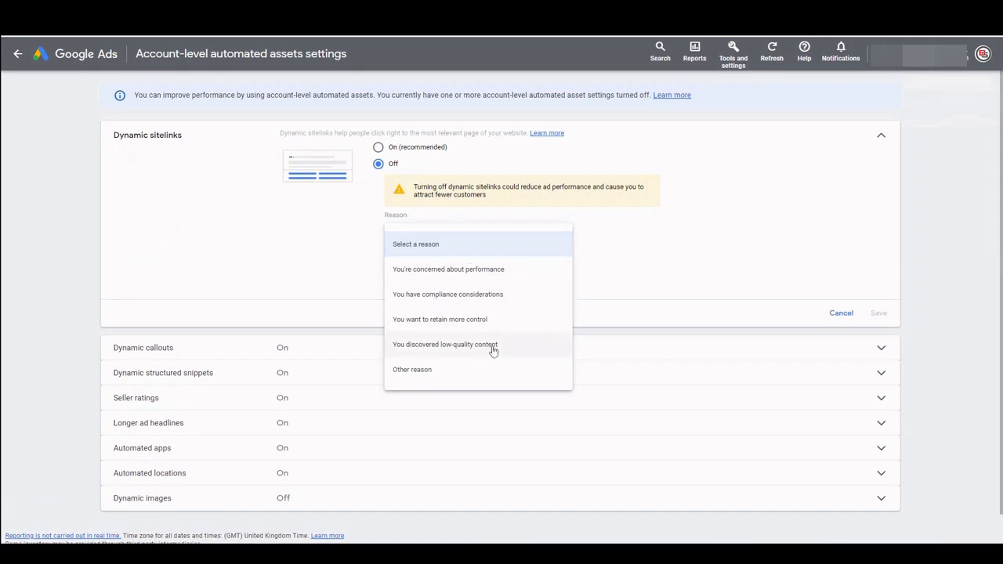
pyautogui.click(445, 345)
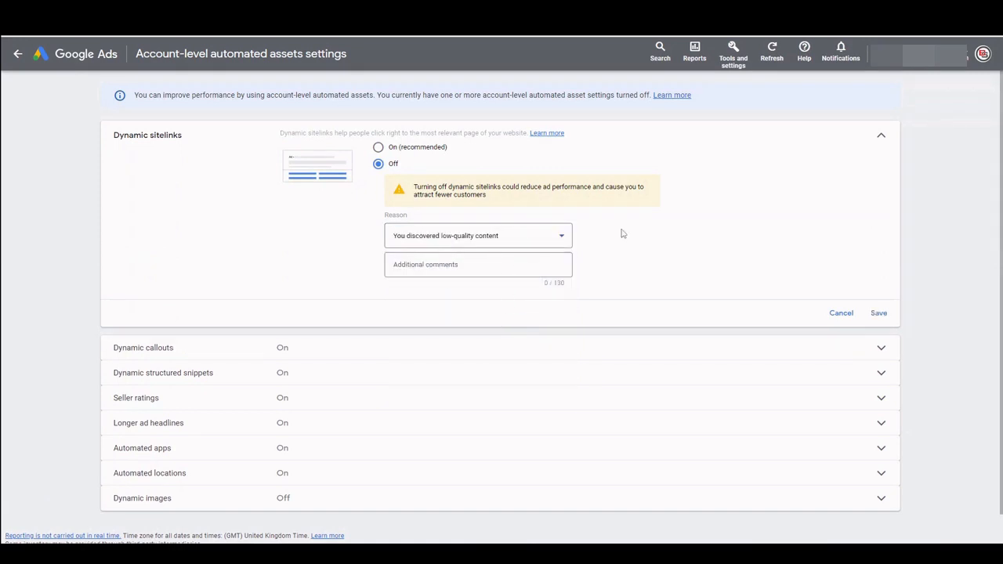
pyautogui.click(878, 313)
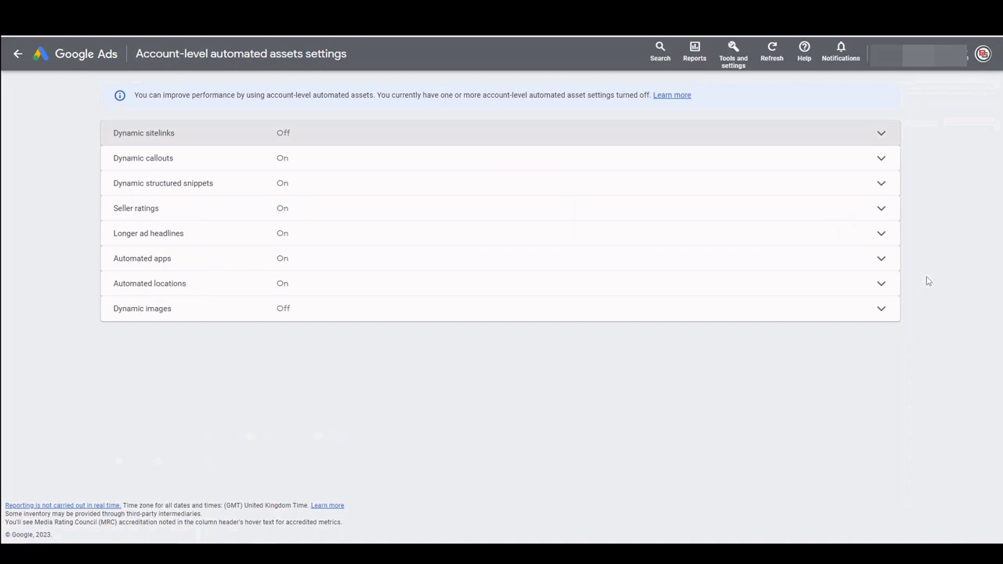